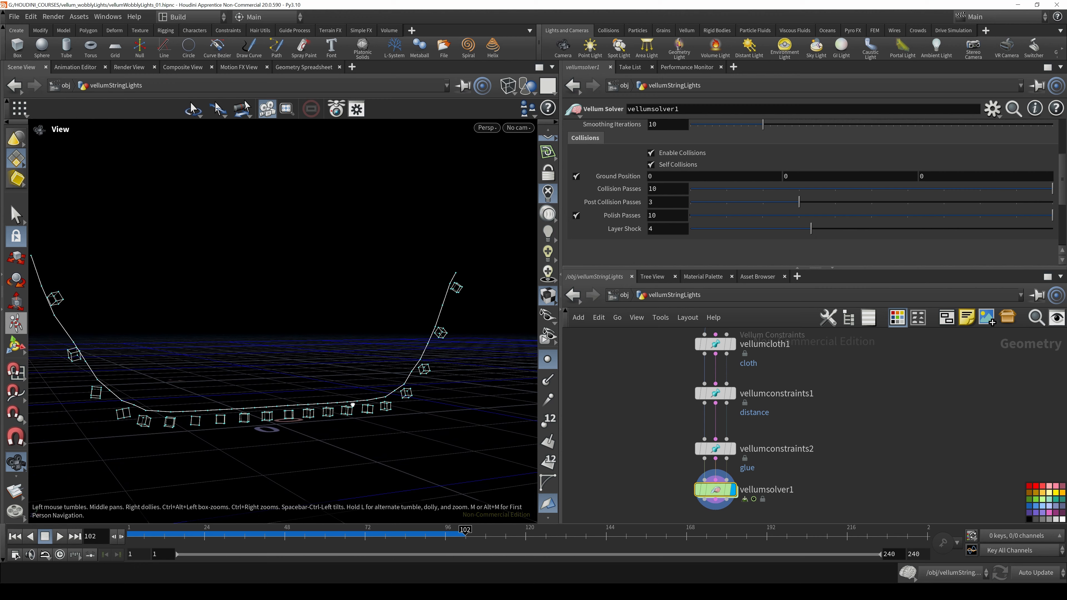
Step: Set the polywire1 Wire Radius to 0.0005 inside the RENDER_LIGHTNING object for thin strands
click(715, 393)
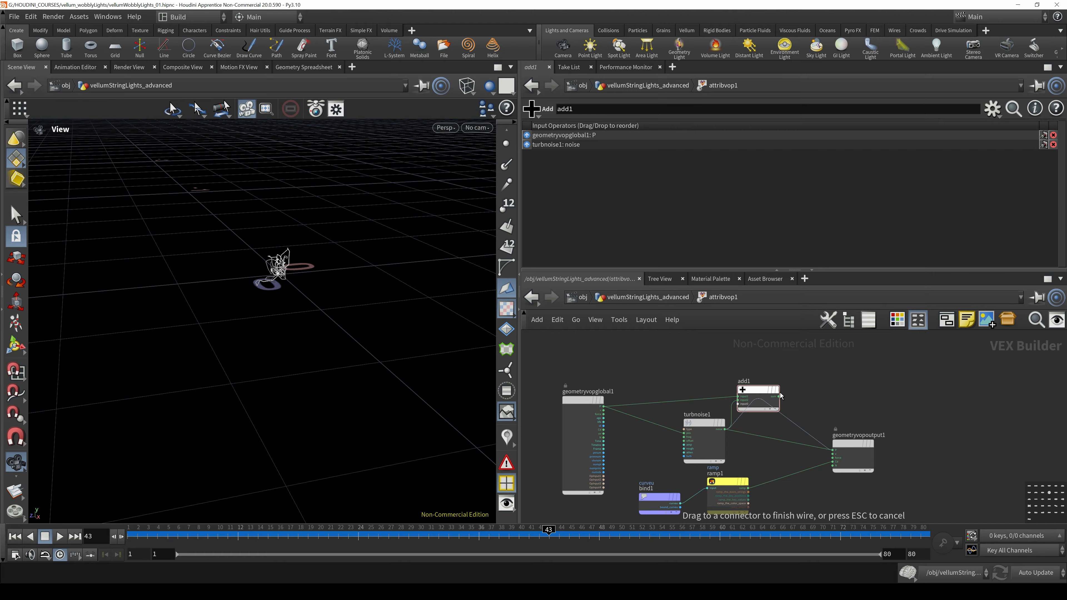
click(625, 430)
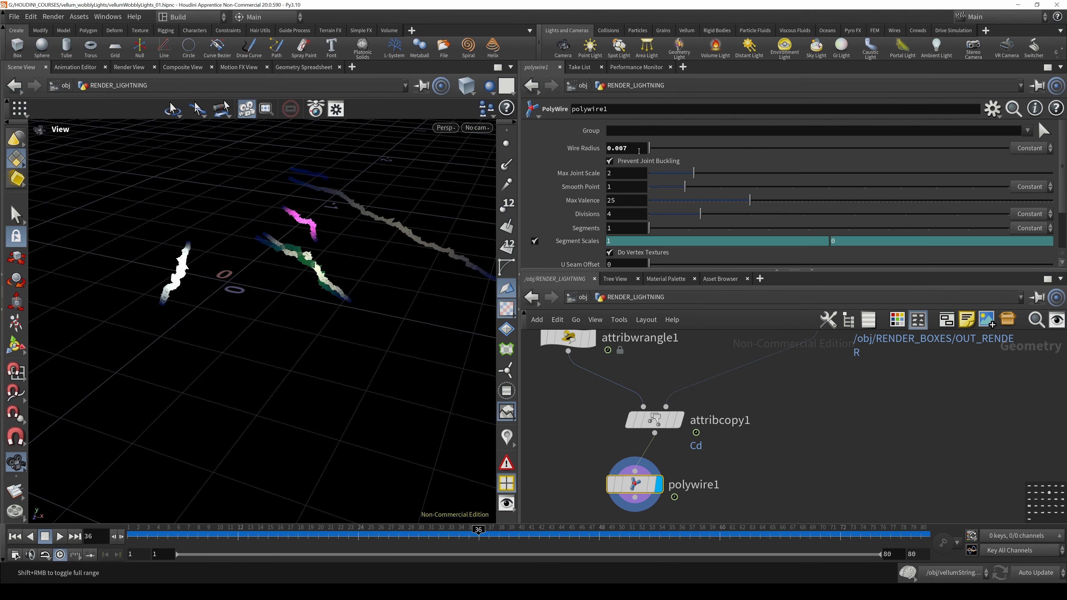
text(0.0005)
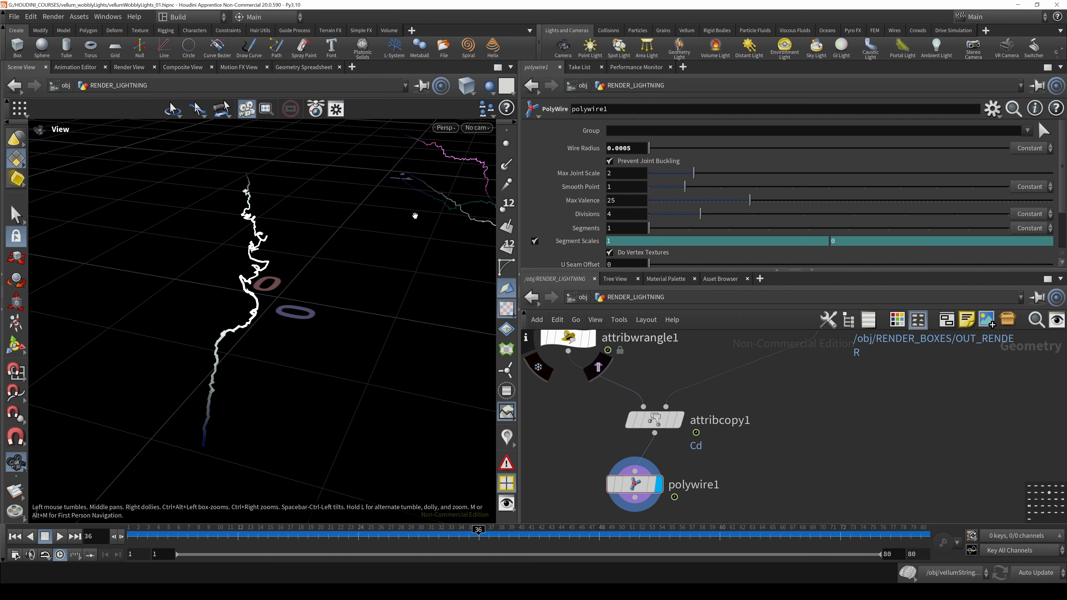